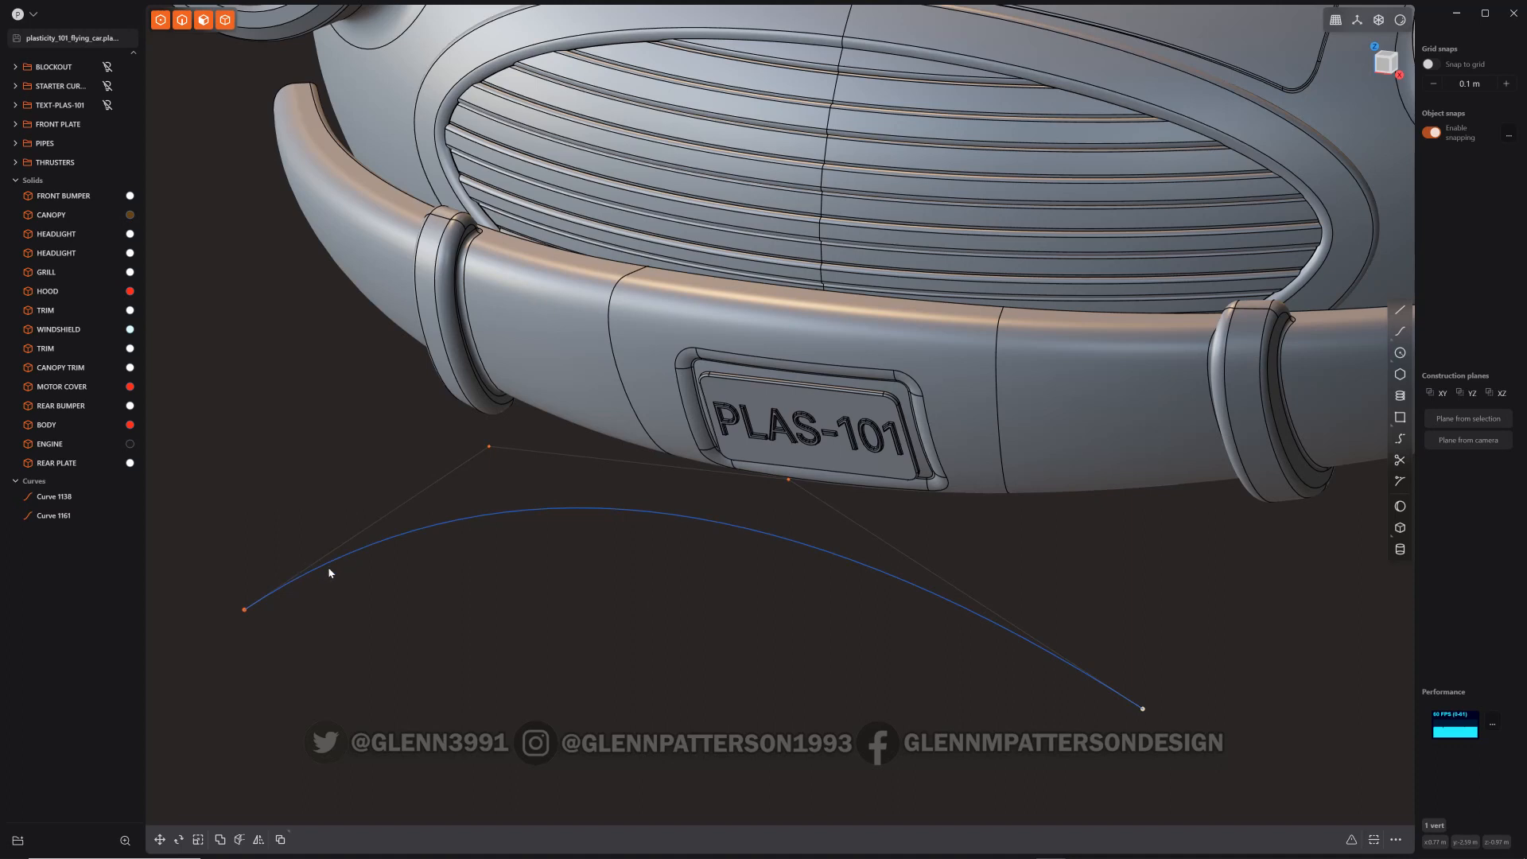
pyautogui.moveTo(860, 610)
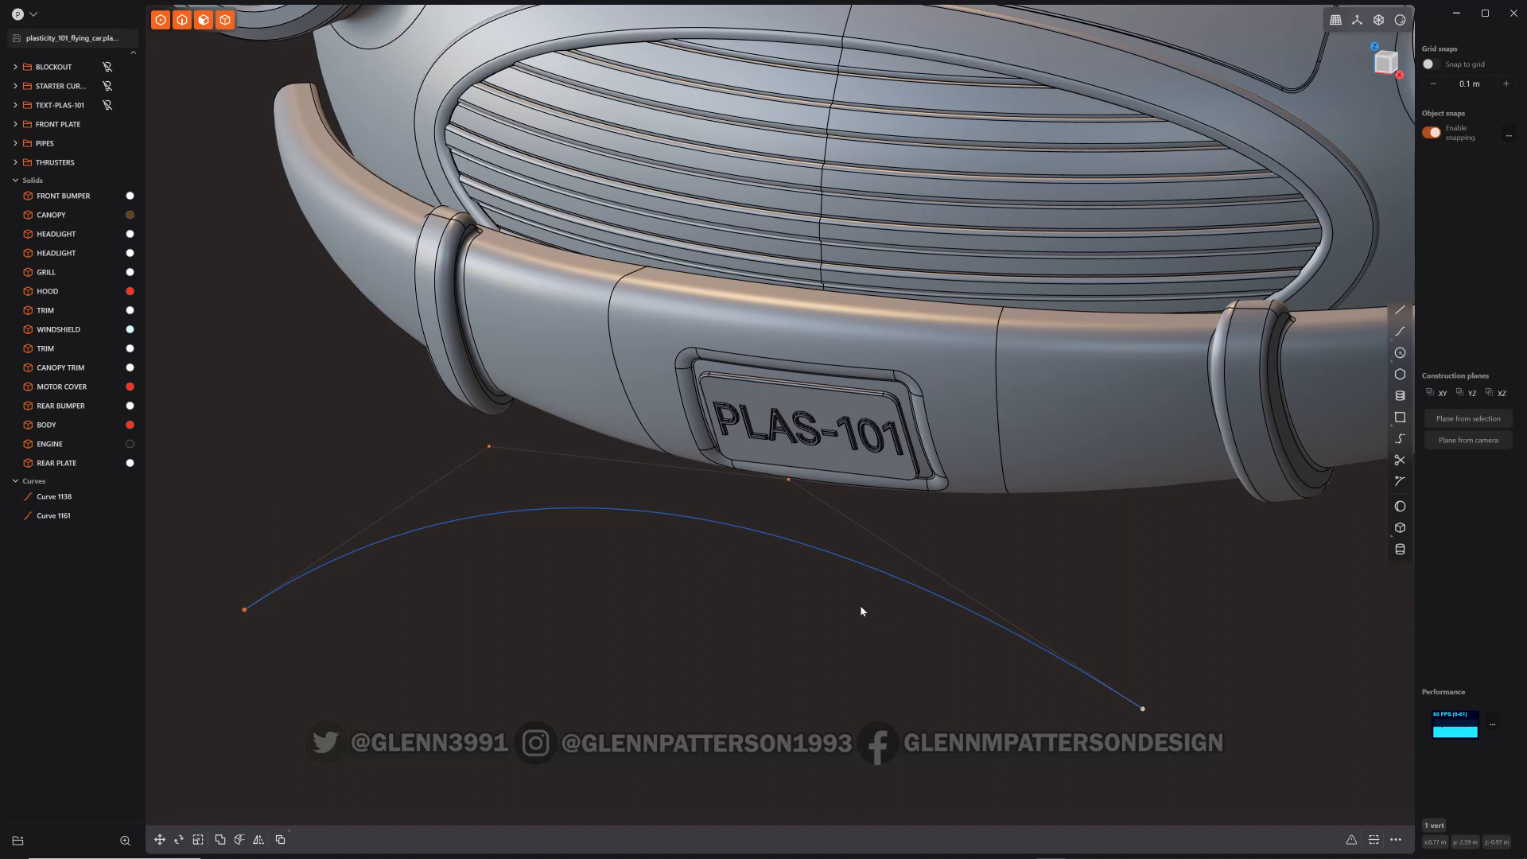
pyautogui.moveTo(1143, 663)
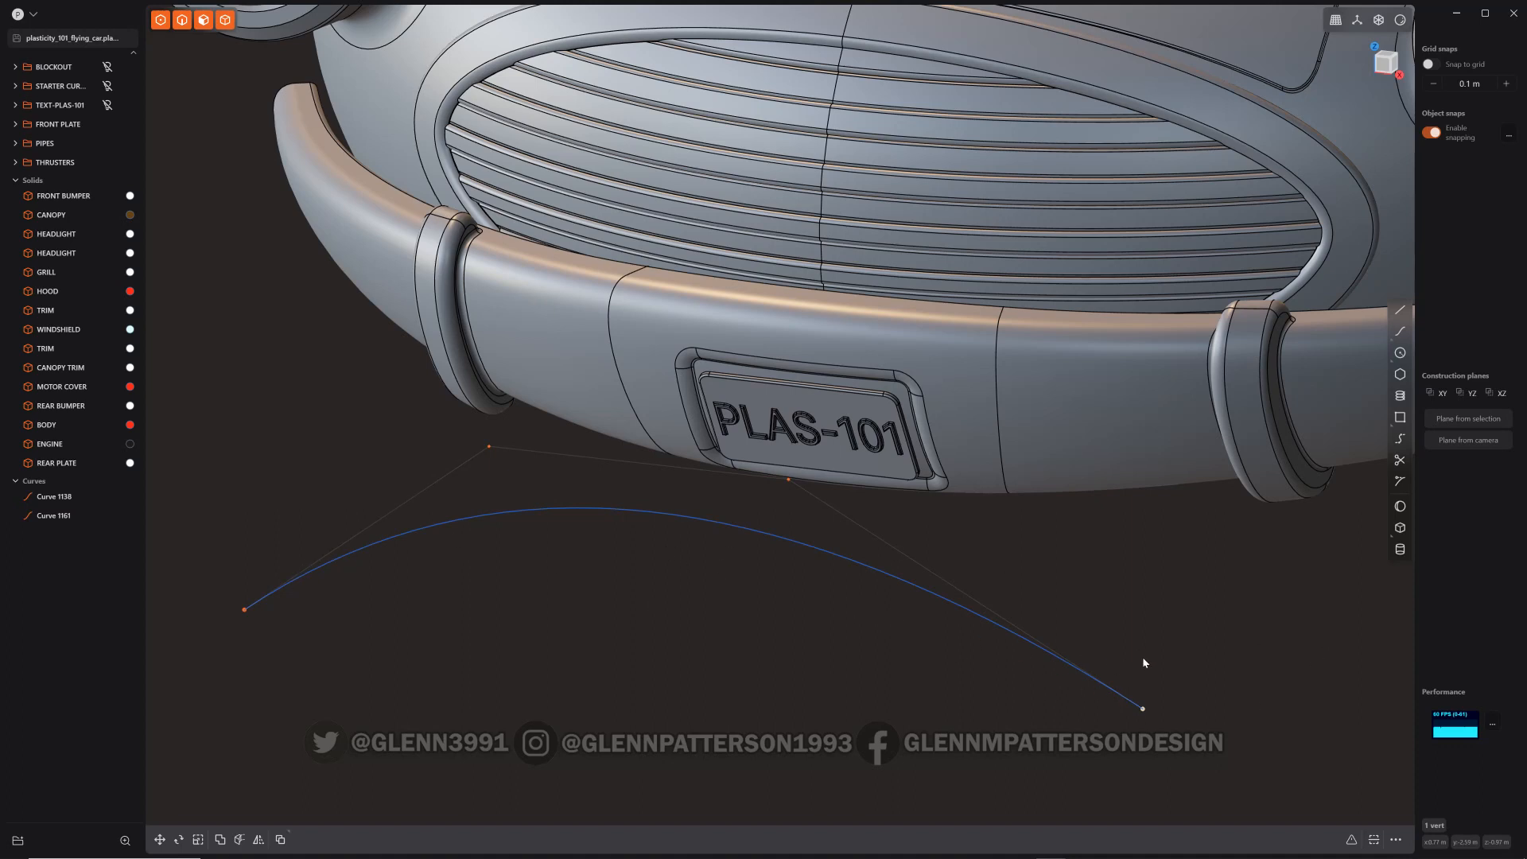
pyautogui.moveTo(1046, 669)
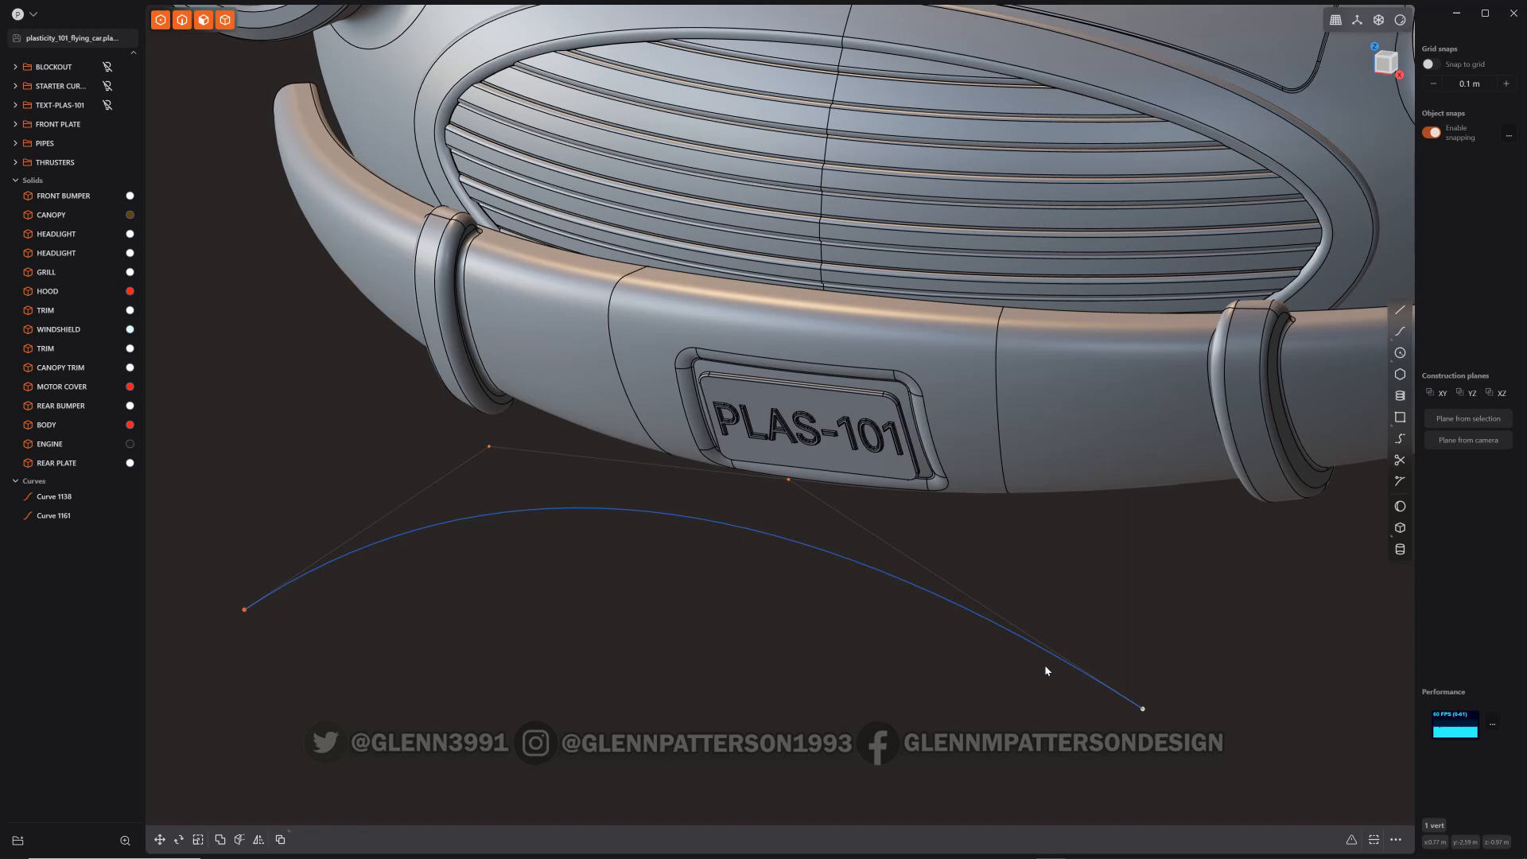
# - Start Extend Curve via EX and drag the end extension to about 0.16 m
pyautogui.write('EX')
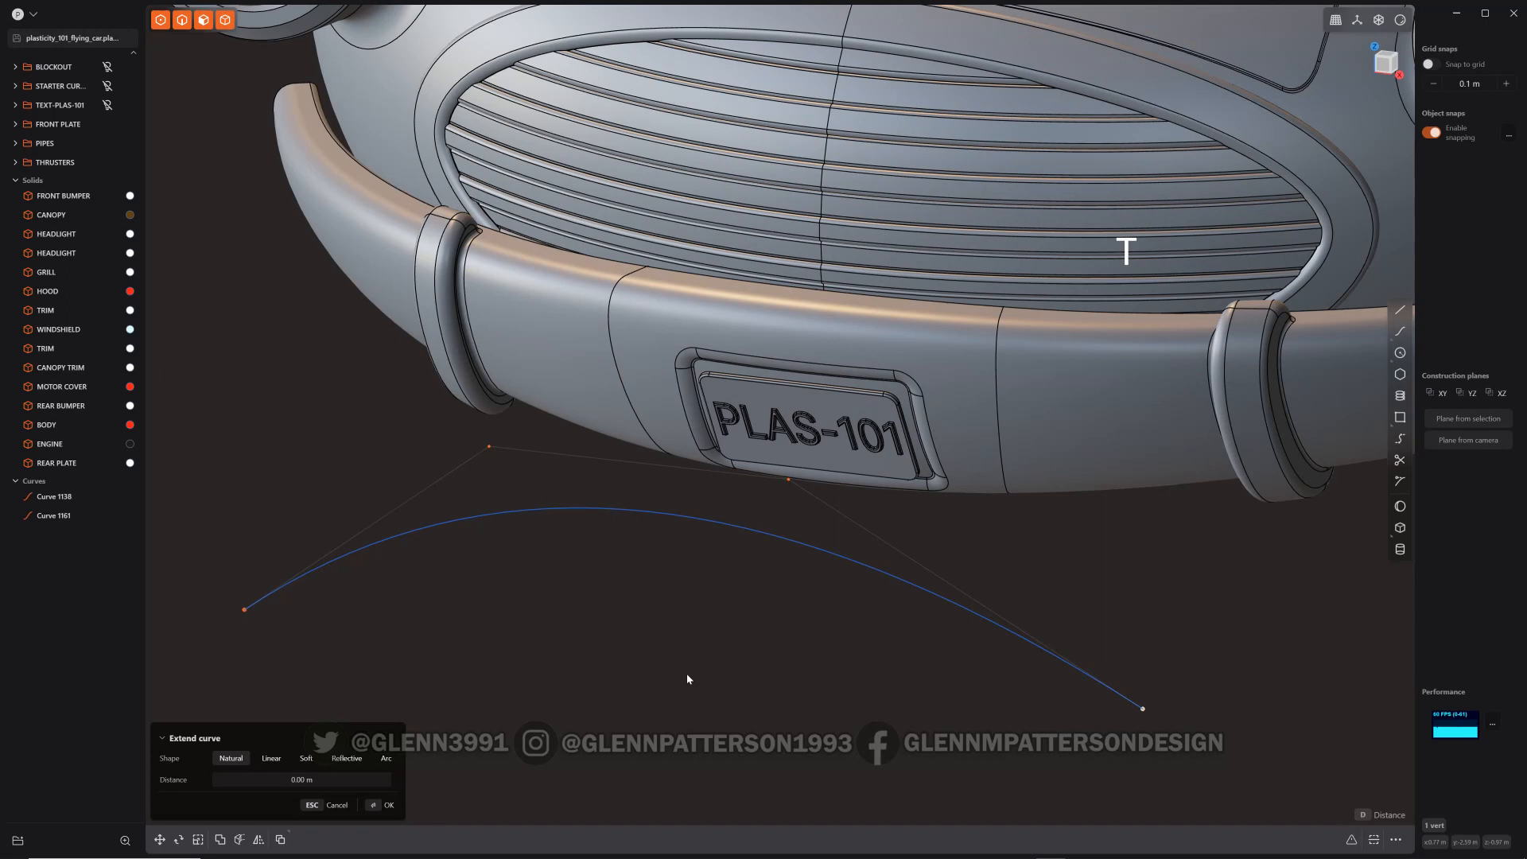
pyautogui.moveTo(814, 644)
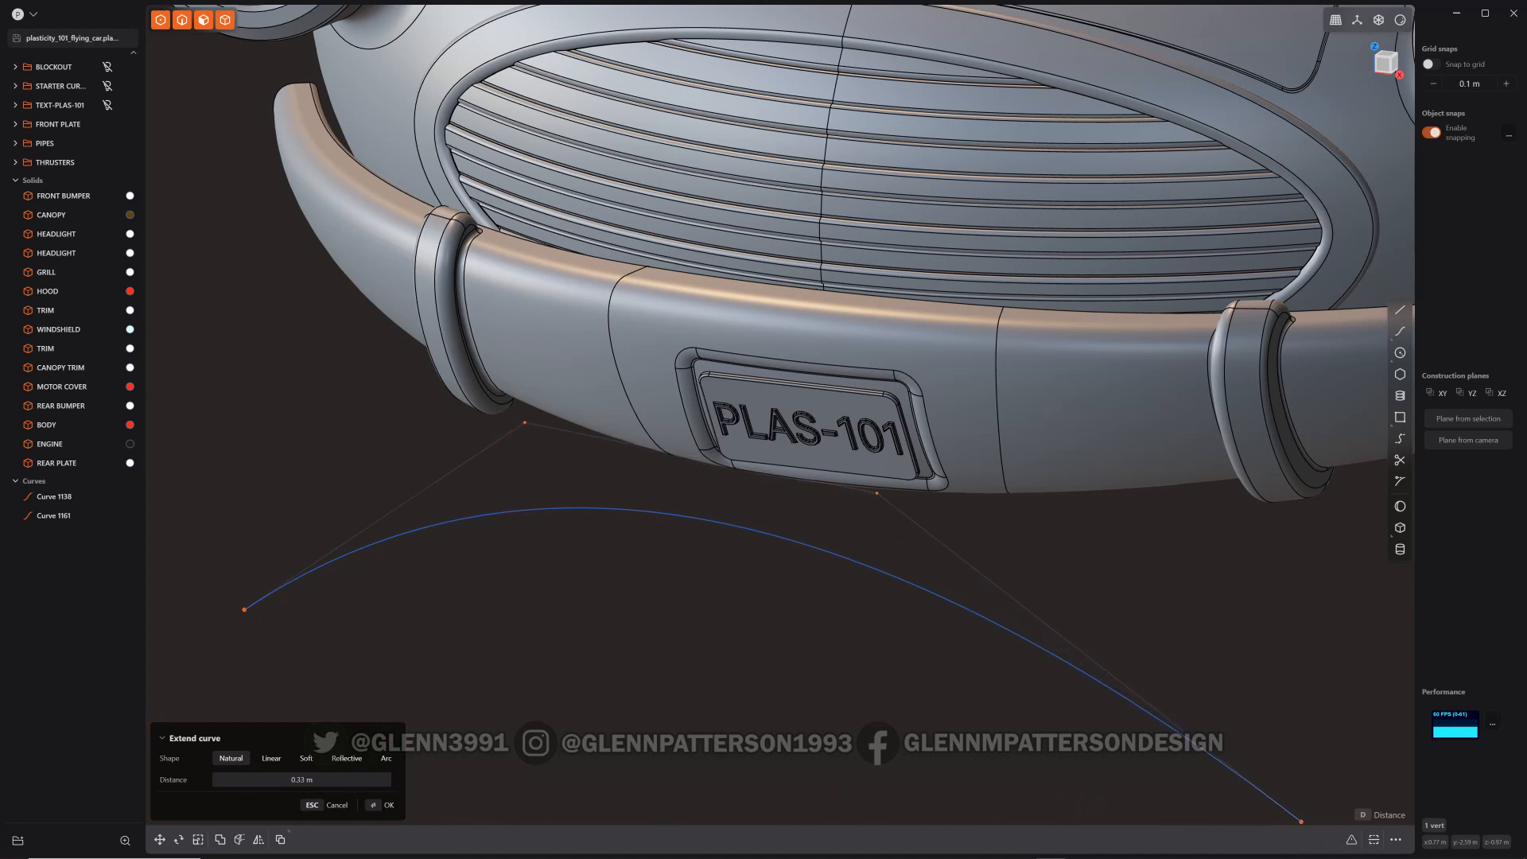
pyautogui.moveTo(1299, 820); pyautogui.dragTo(1221, 765)
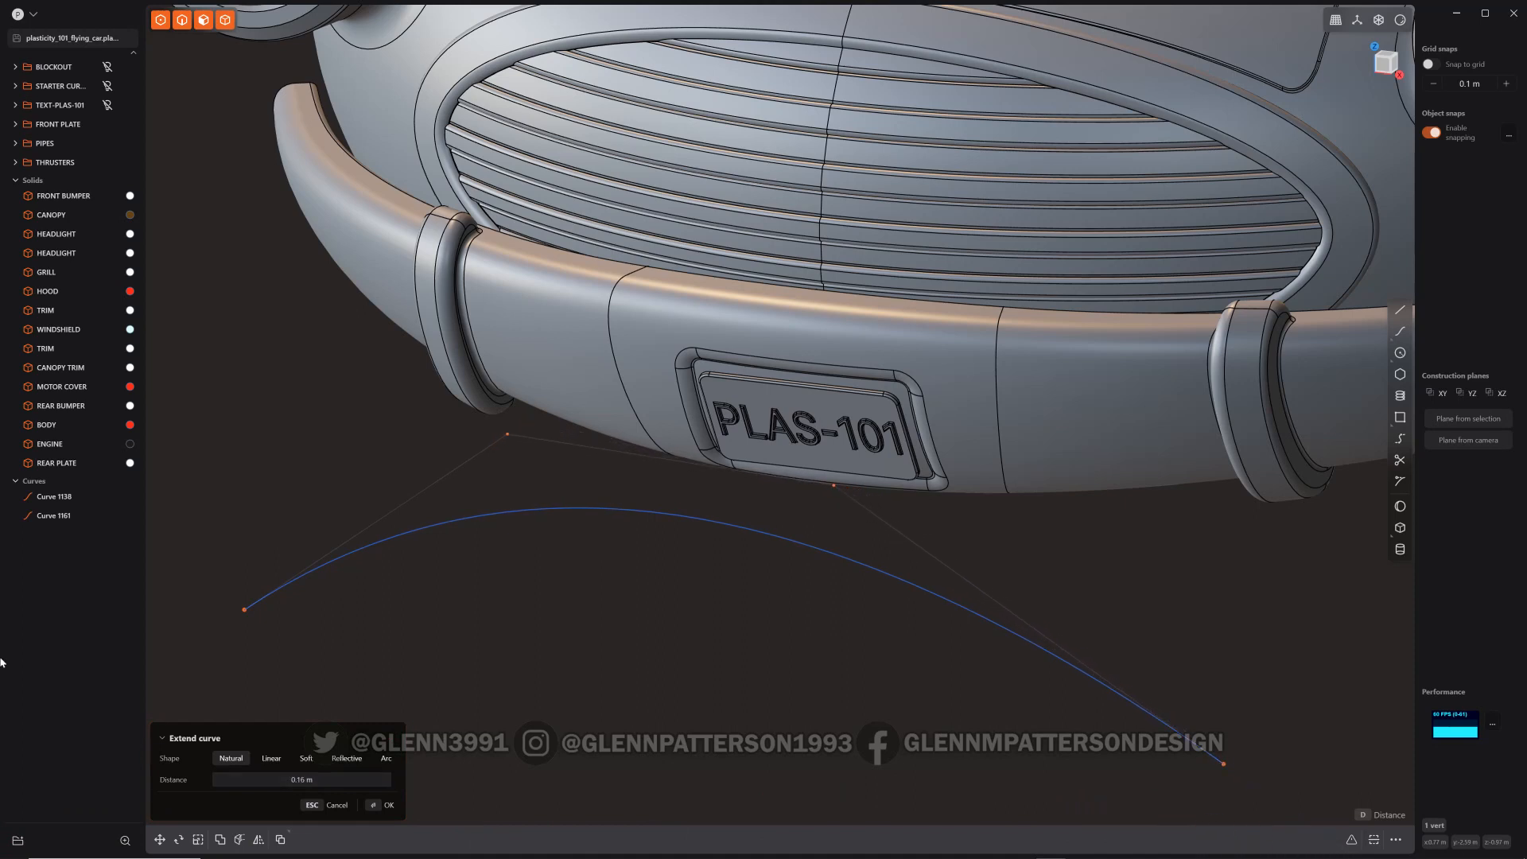
# - Try linear, soft, reflective and arc shapes, then keep the 0.16 m natural extension
pyautogui.click(272, 759)
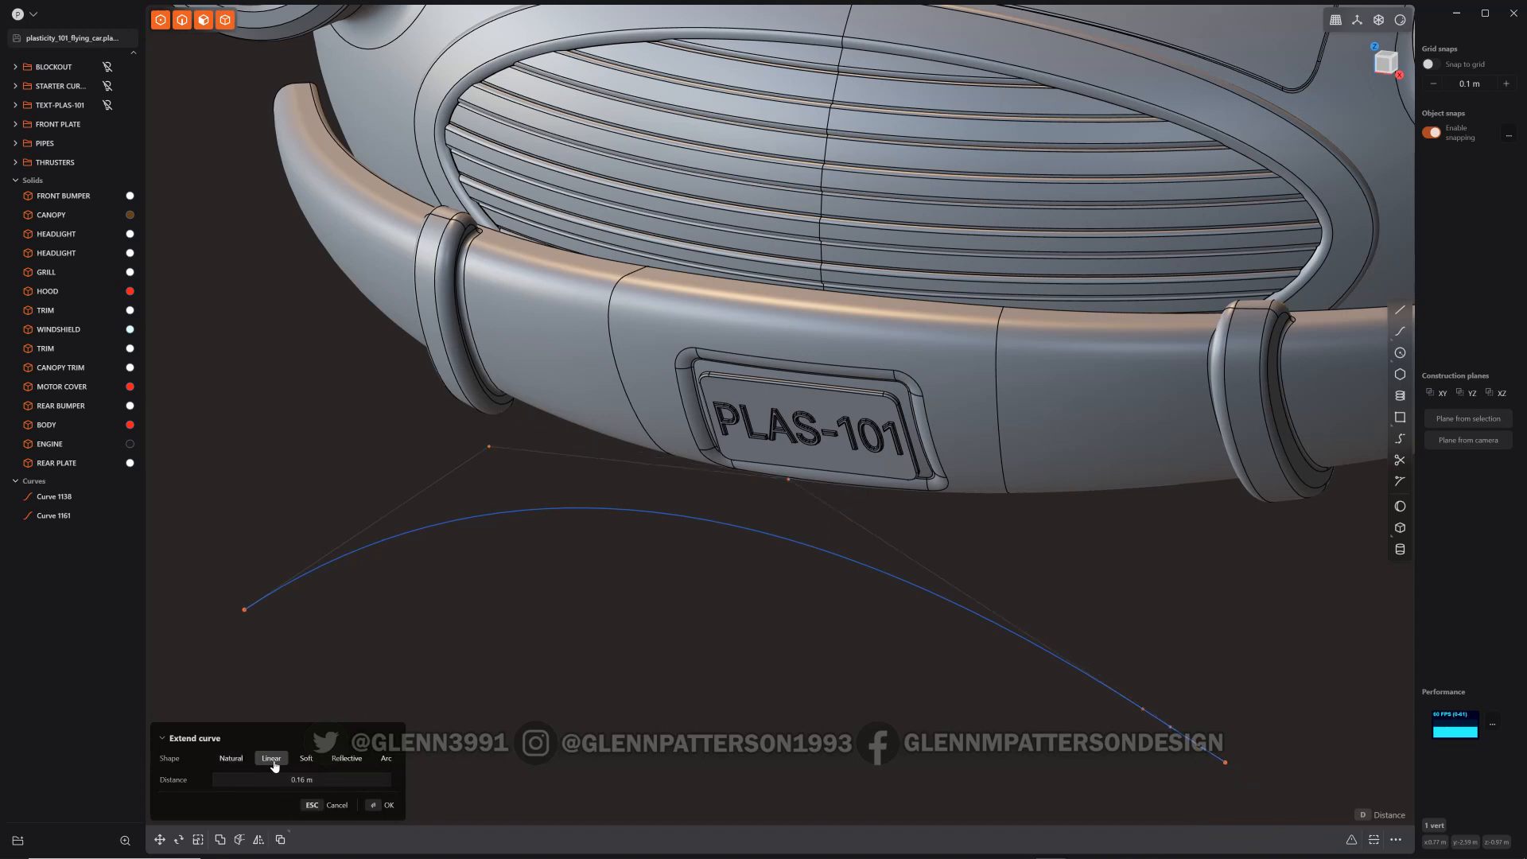
pyautogui.click(305, 757)
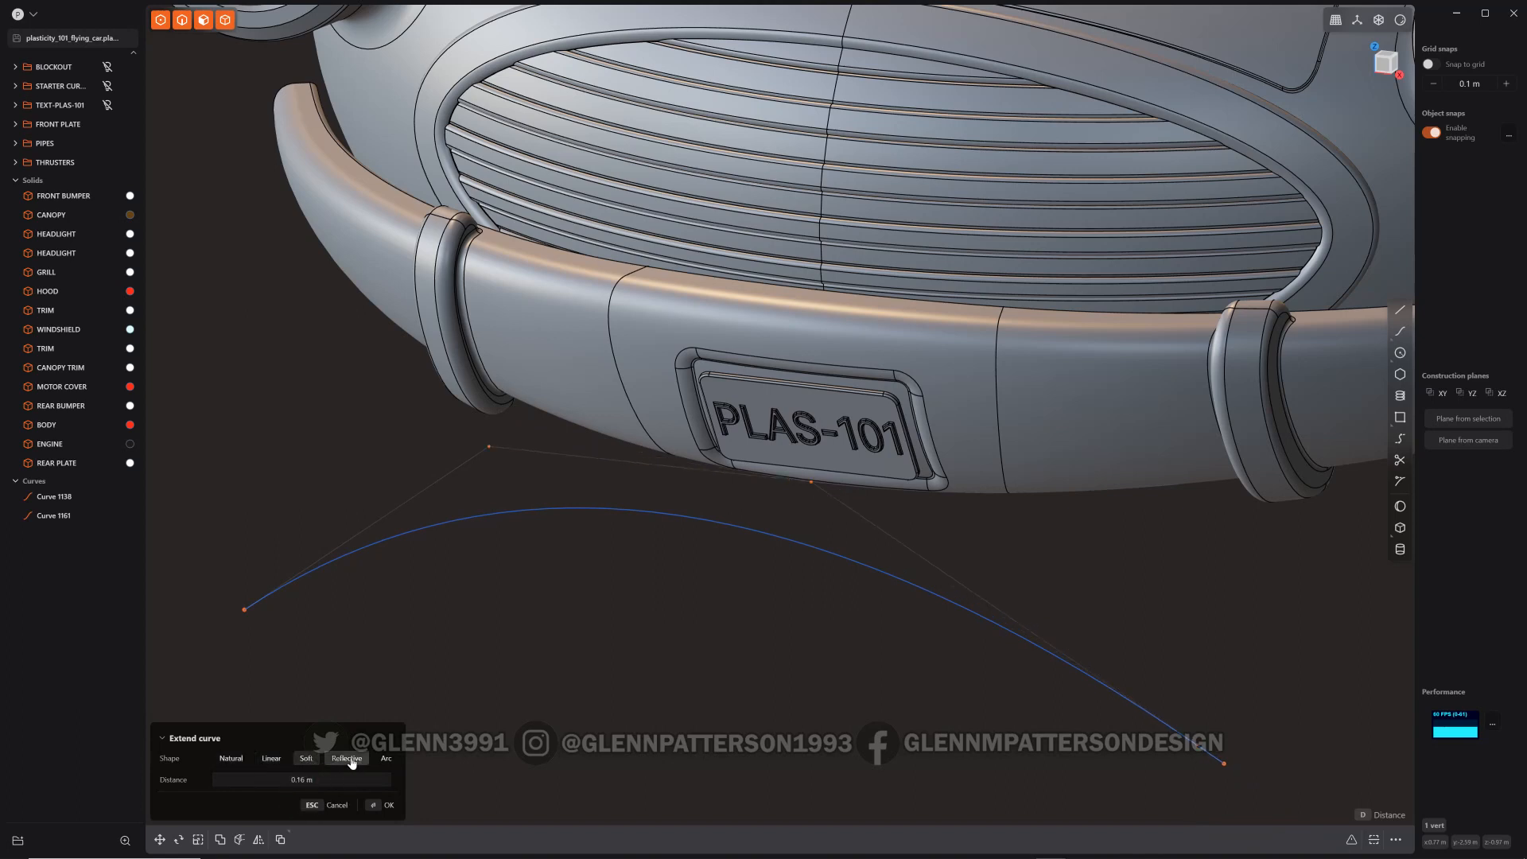
pyautogui.click(385, 757)
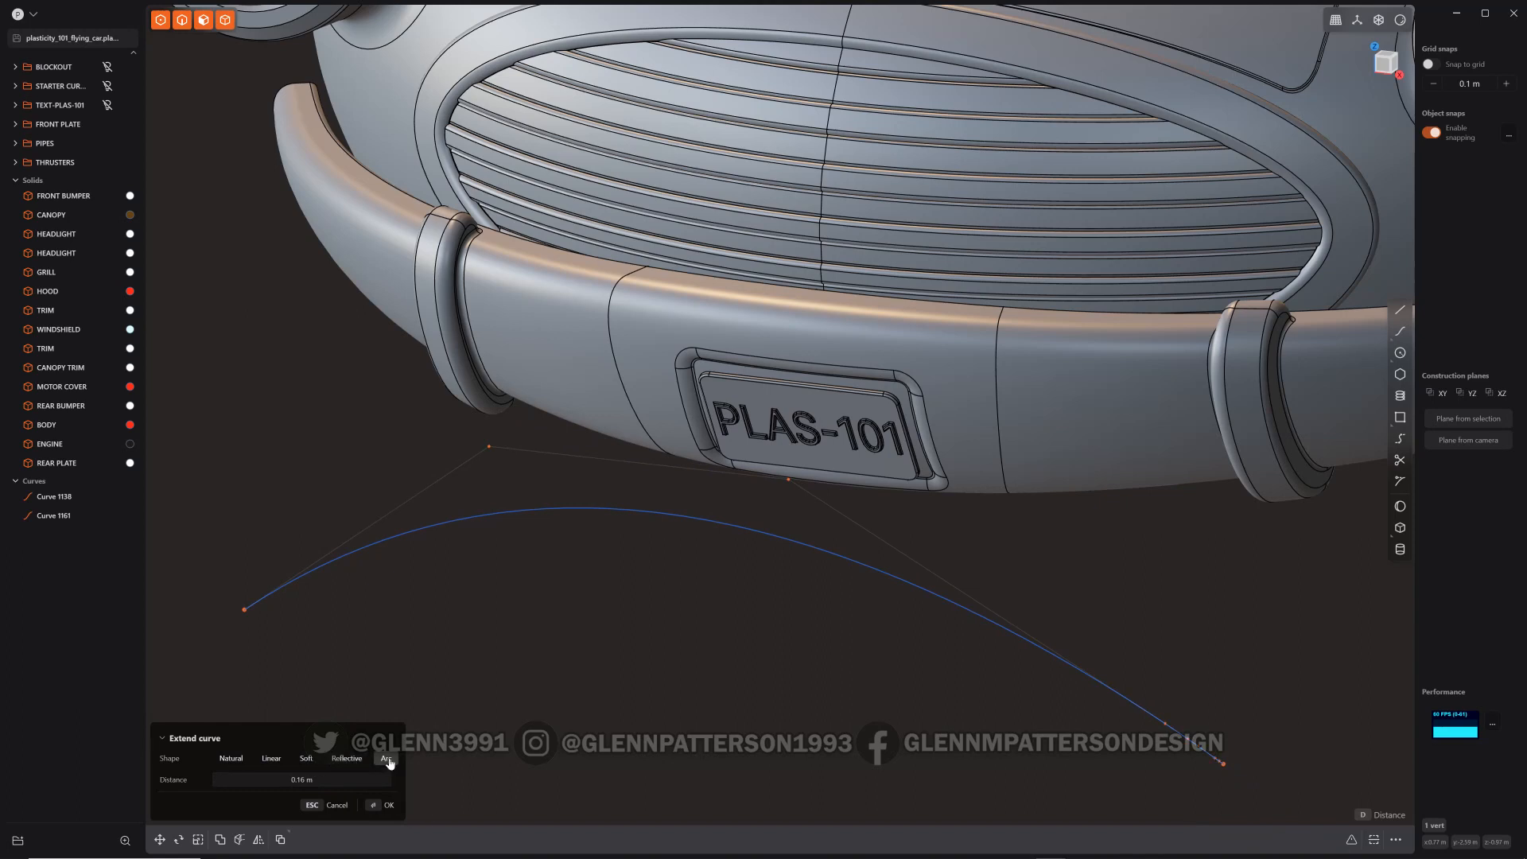
pyautogui.click(231, 758)
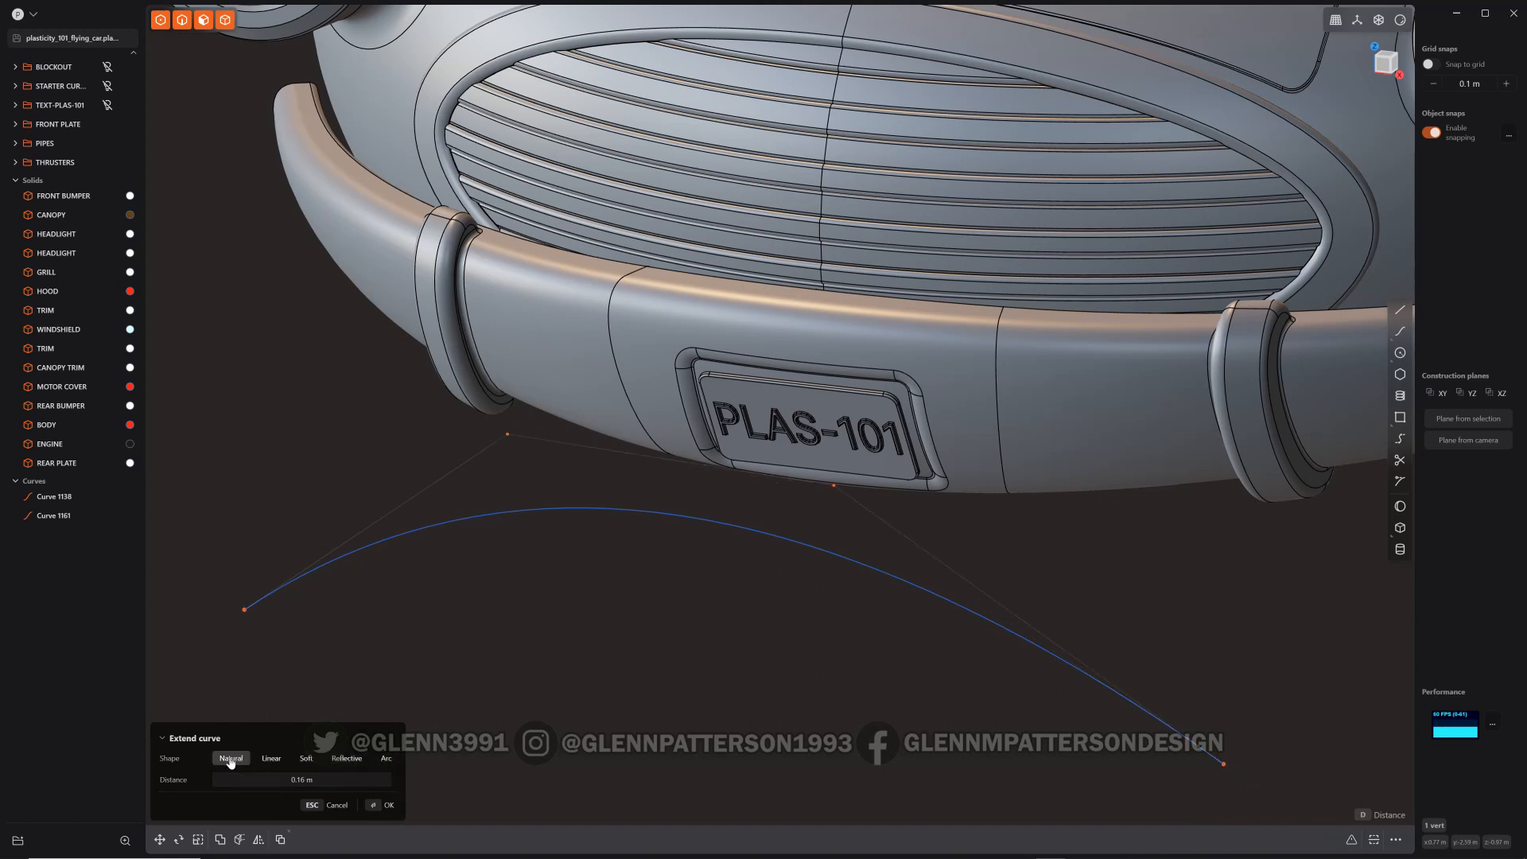
pyautogui.press('Escape')
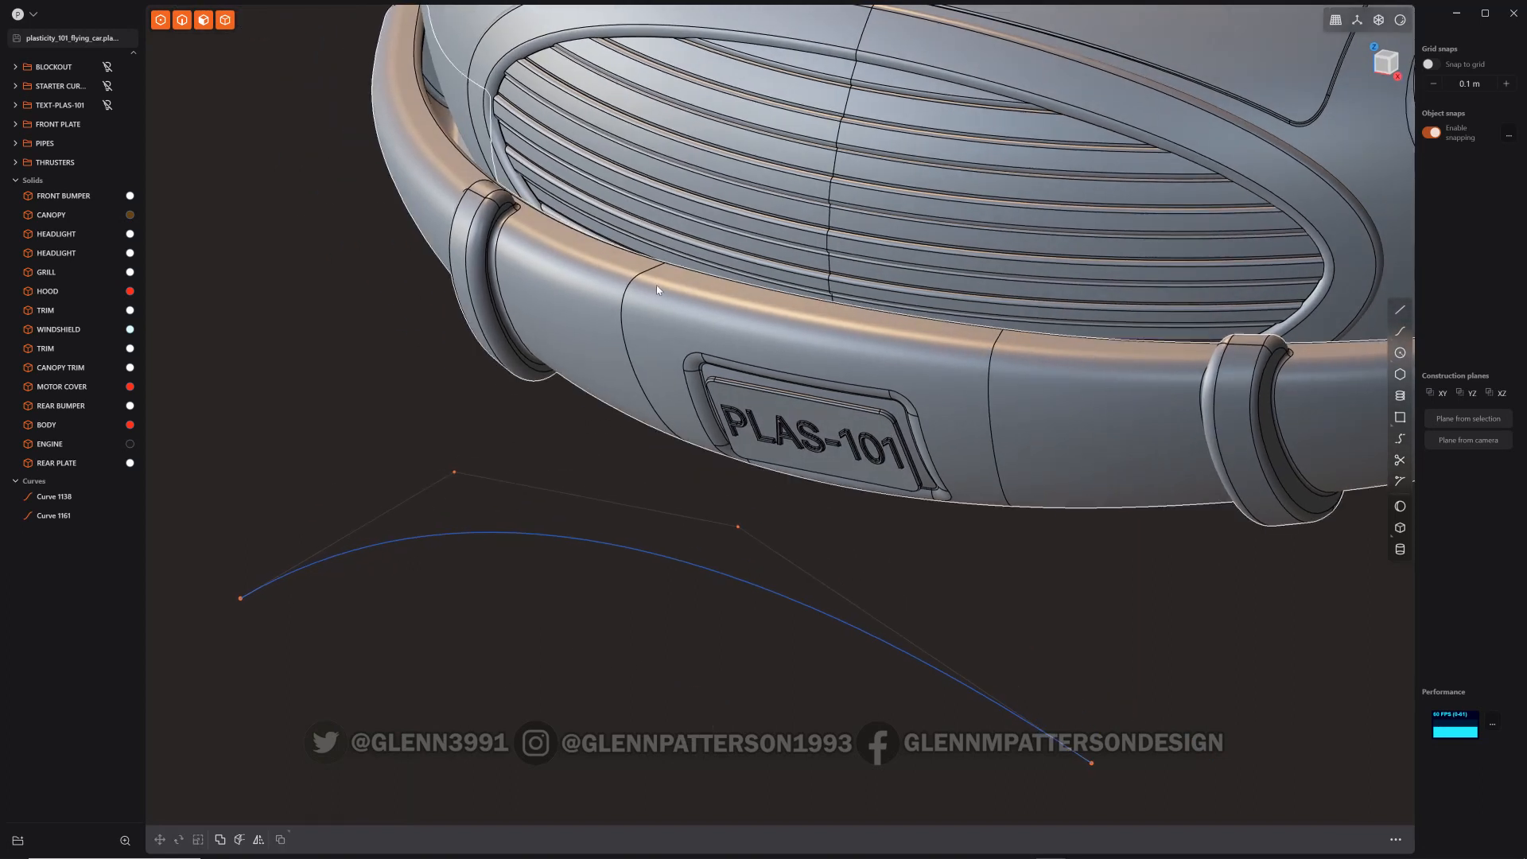
# - Copy the bumper seam edge as Curve 1167 and search EXT for extend commands
pyautogui.click(636, 283)
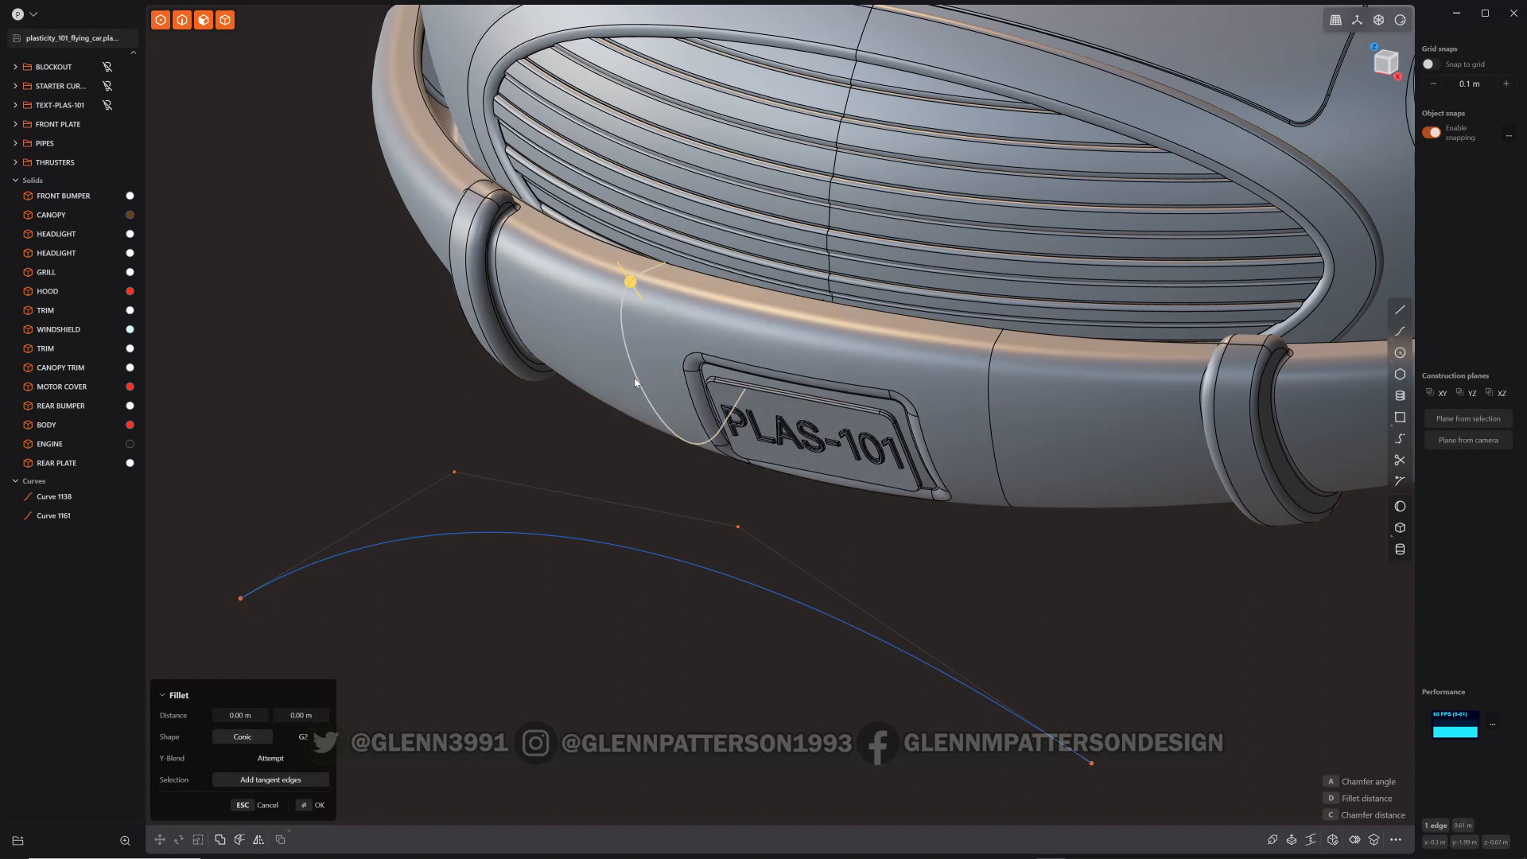
pyautogui.moveTo(621, 305)
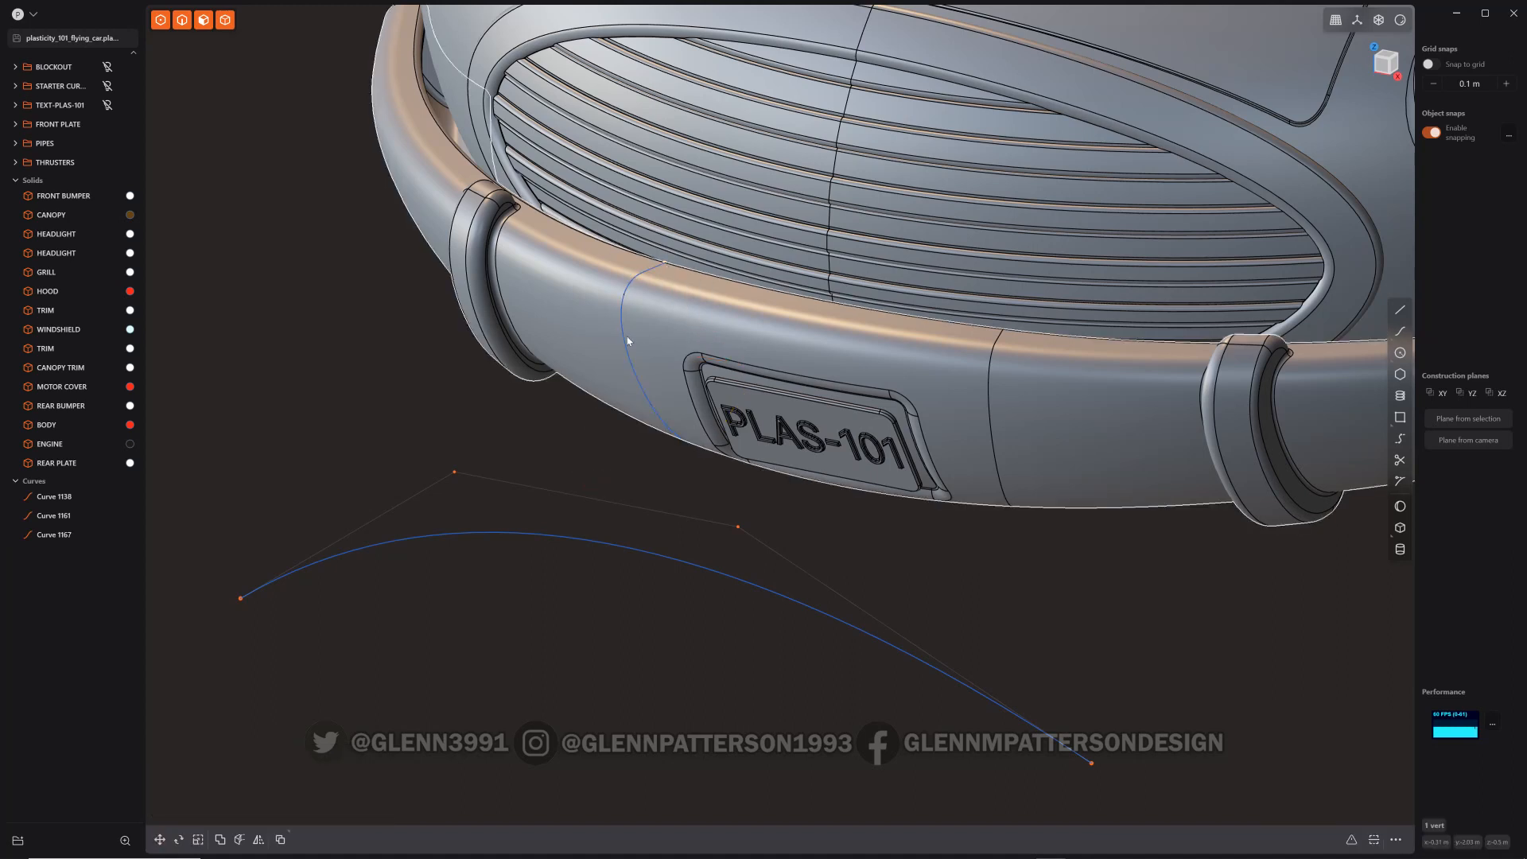
pyautogui.write('EXT')
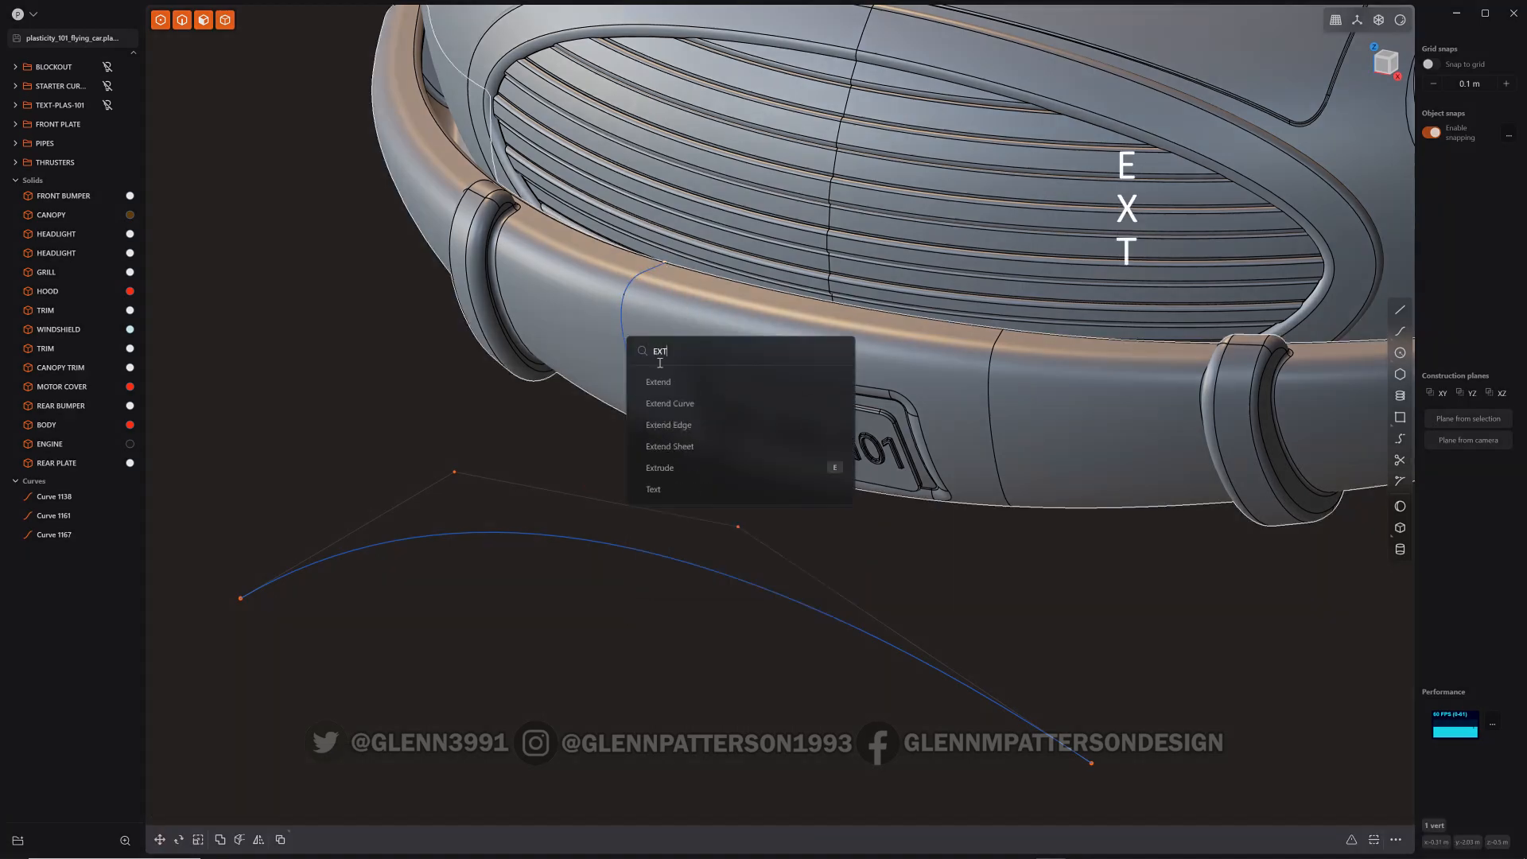
# - Try a -0.05 m extension on Curve 1167 and cancel, leaving it full length
pyautogui.click(670, 402)
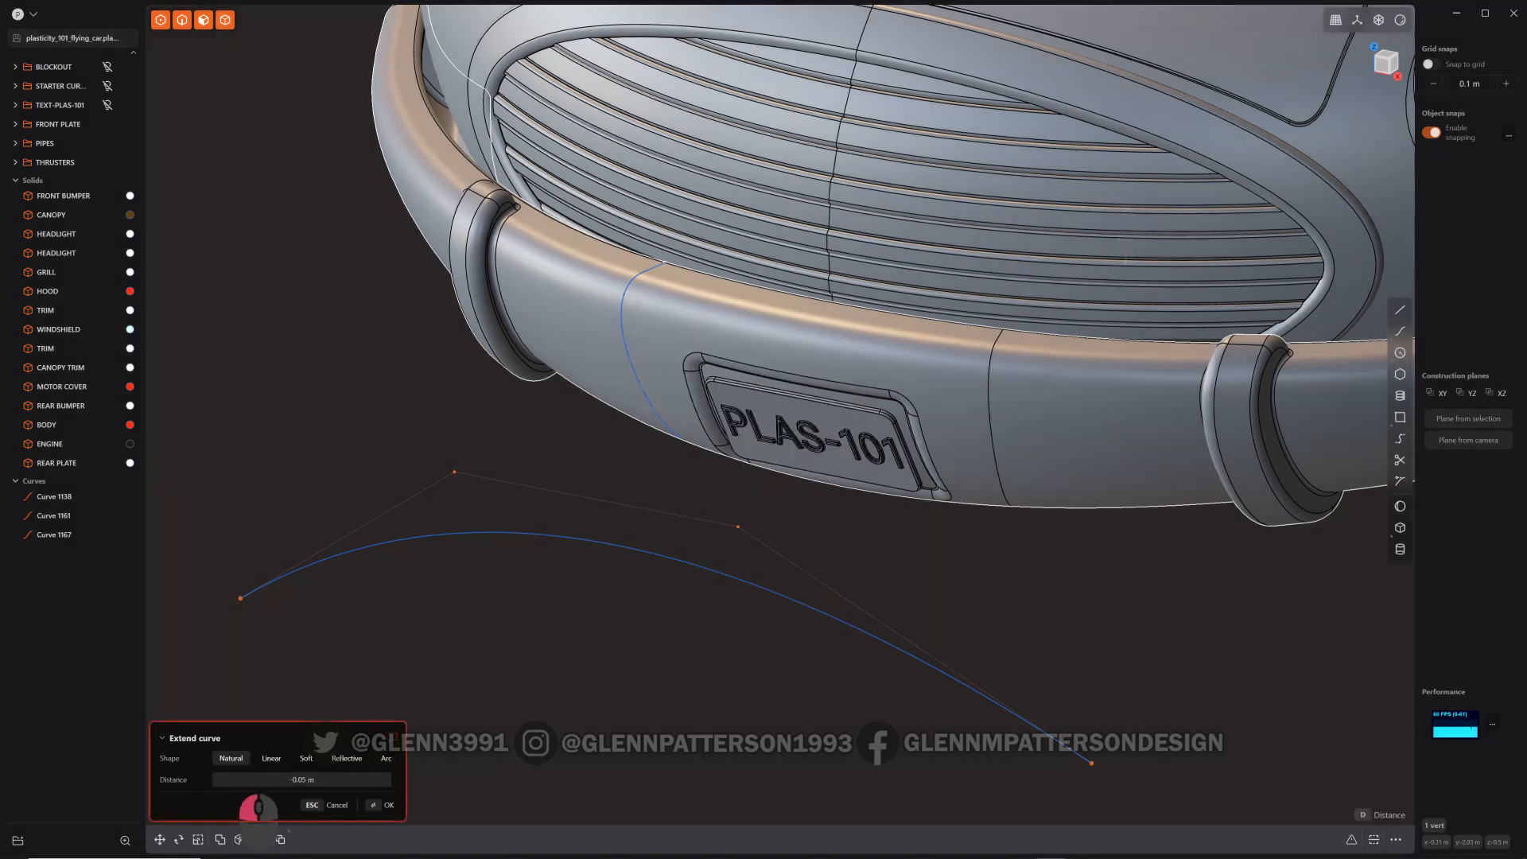
pyautogui.press('Escape')
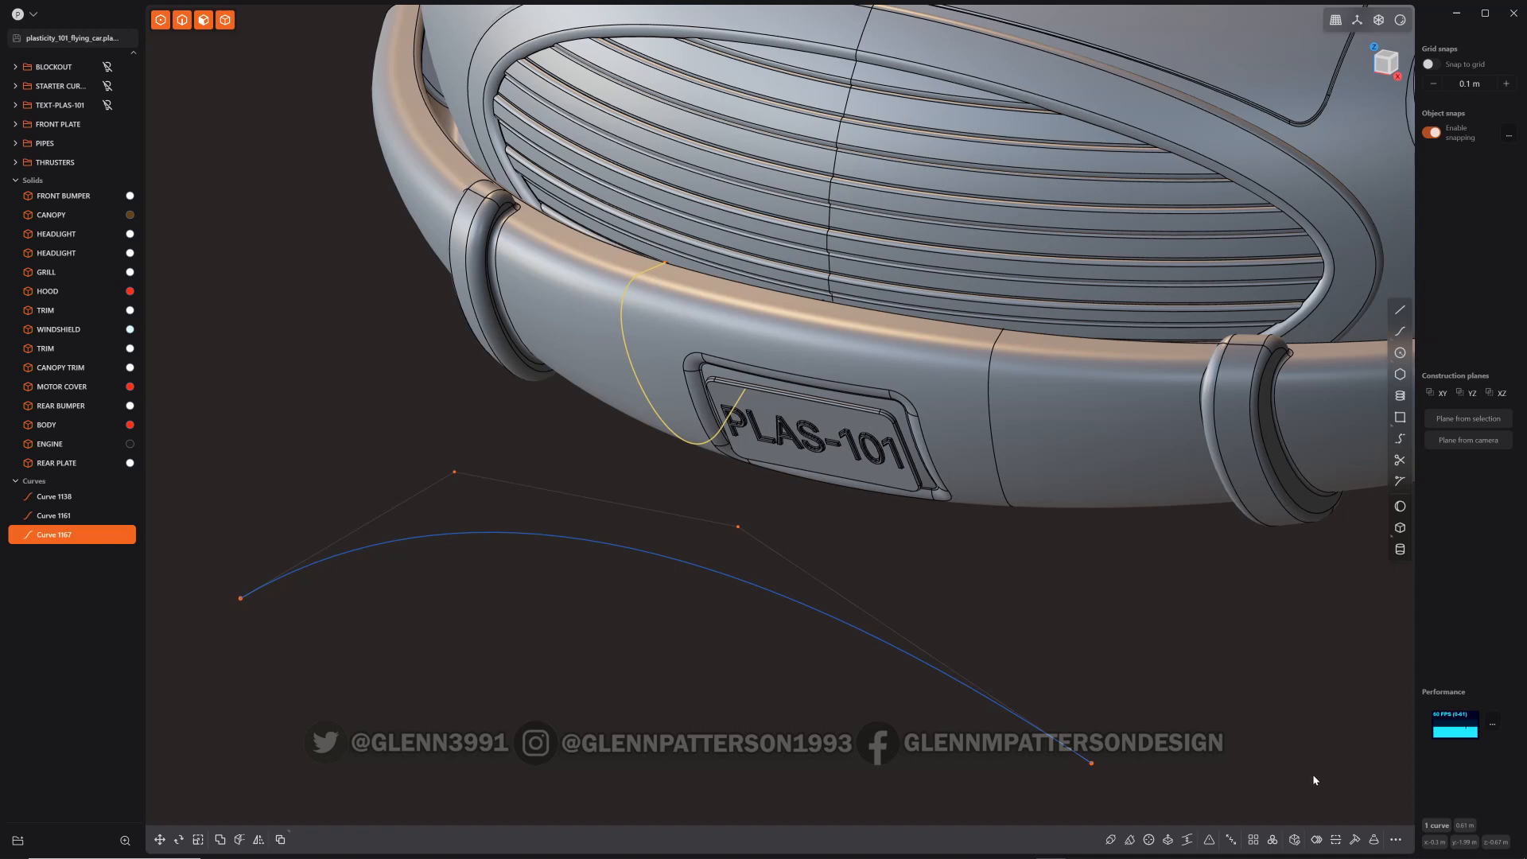
pyautogui.moveTo(1354, 838)
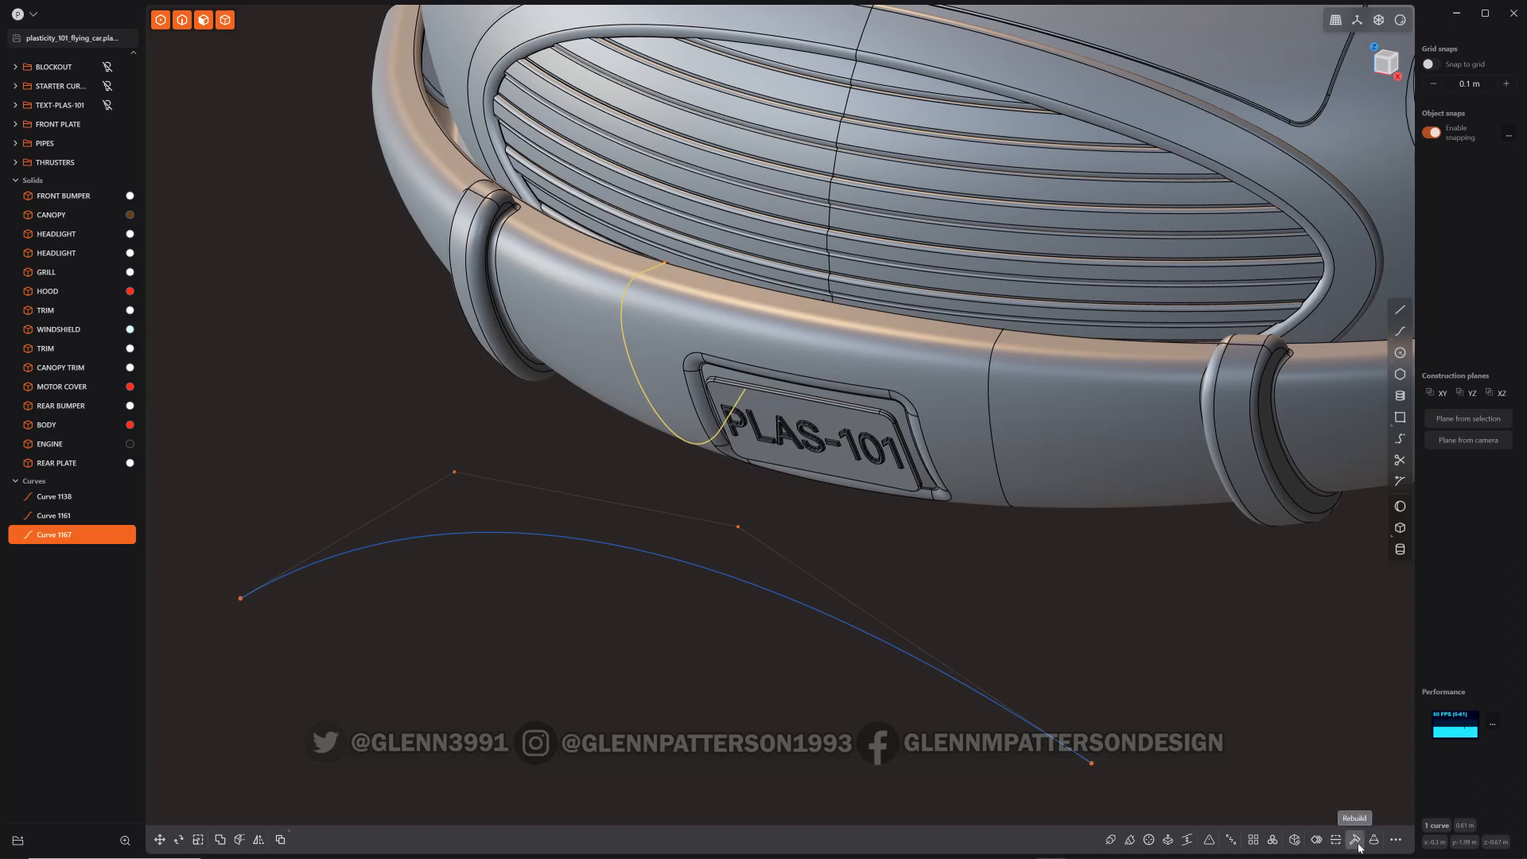
# - Rebuild Curve 1167 by point count, reduced to nine points
pyautogui.click(1355, 838)
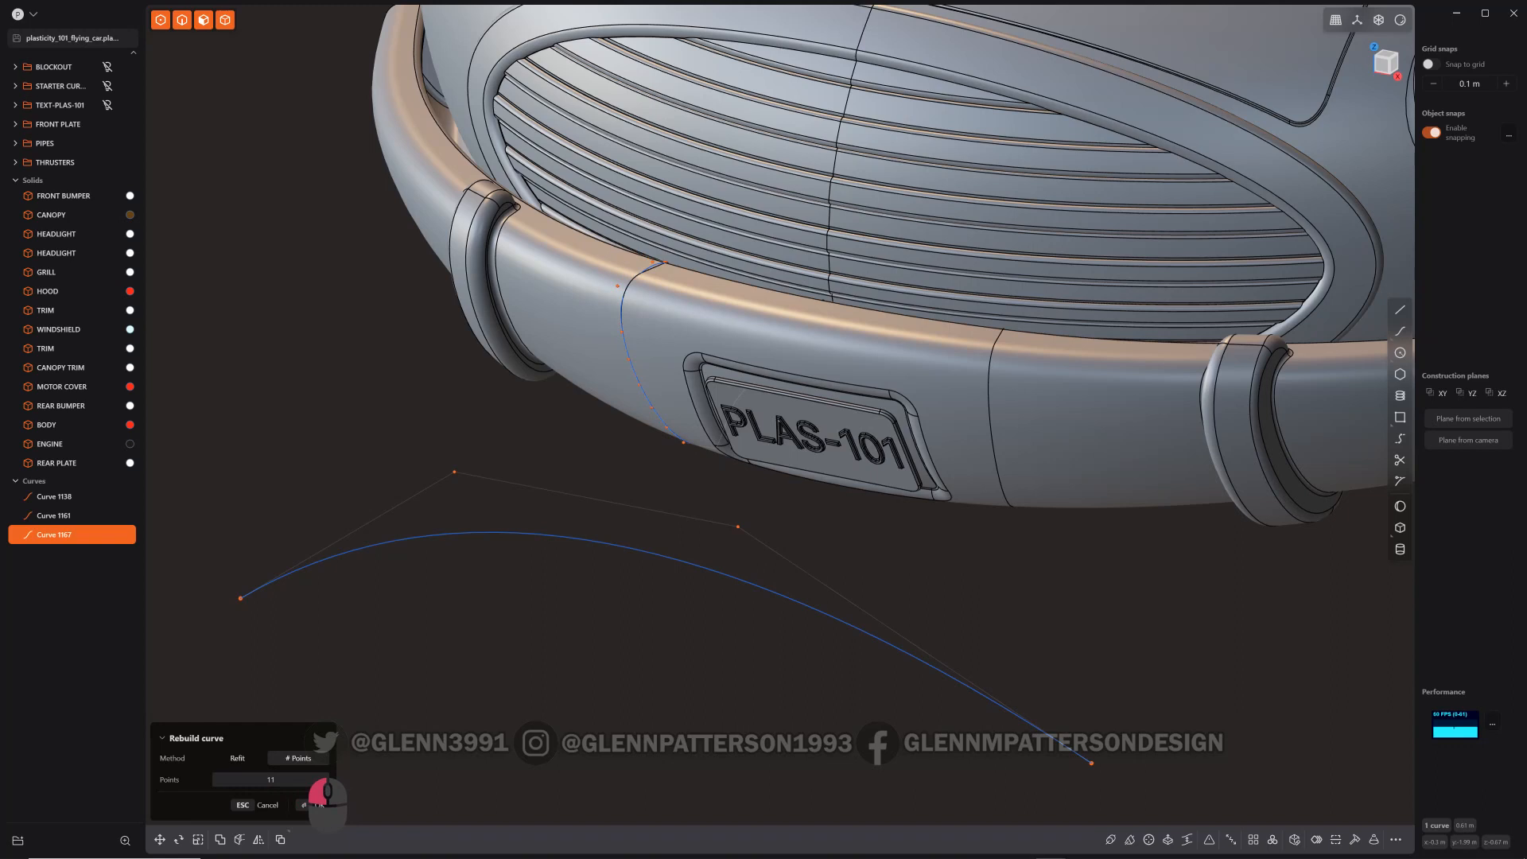
pyautogui.click(285, 779)
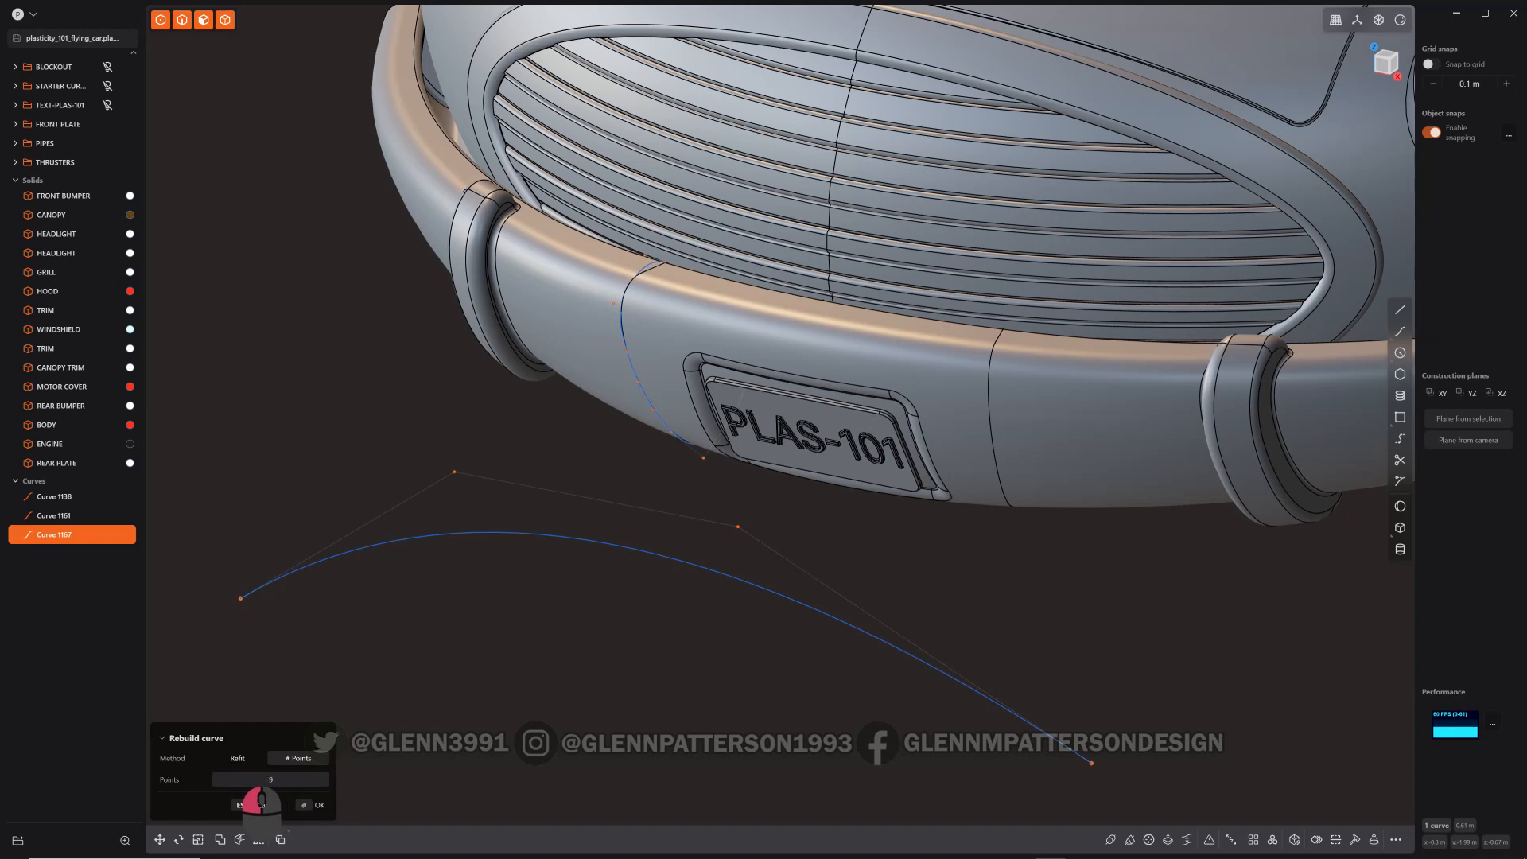
pyautogui.click(312, 805)
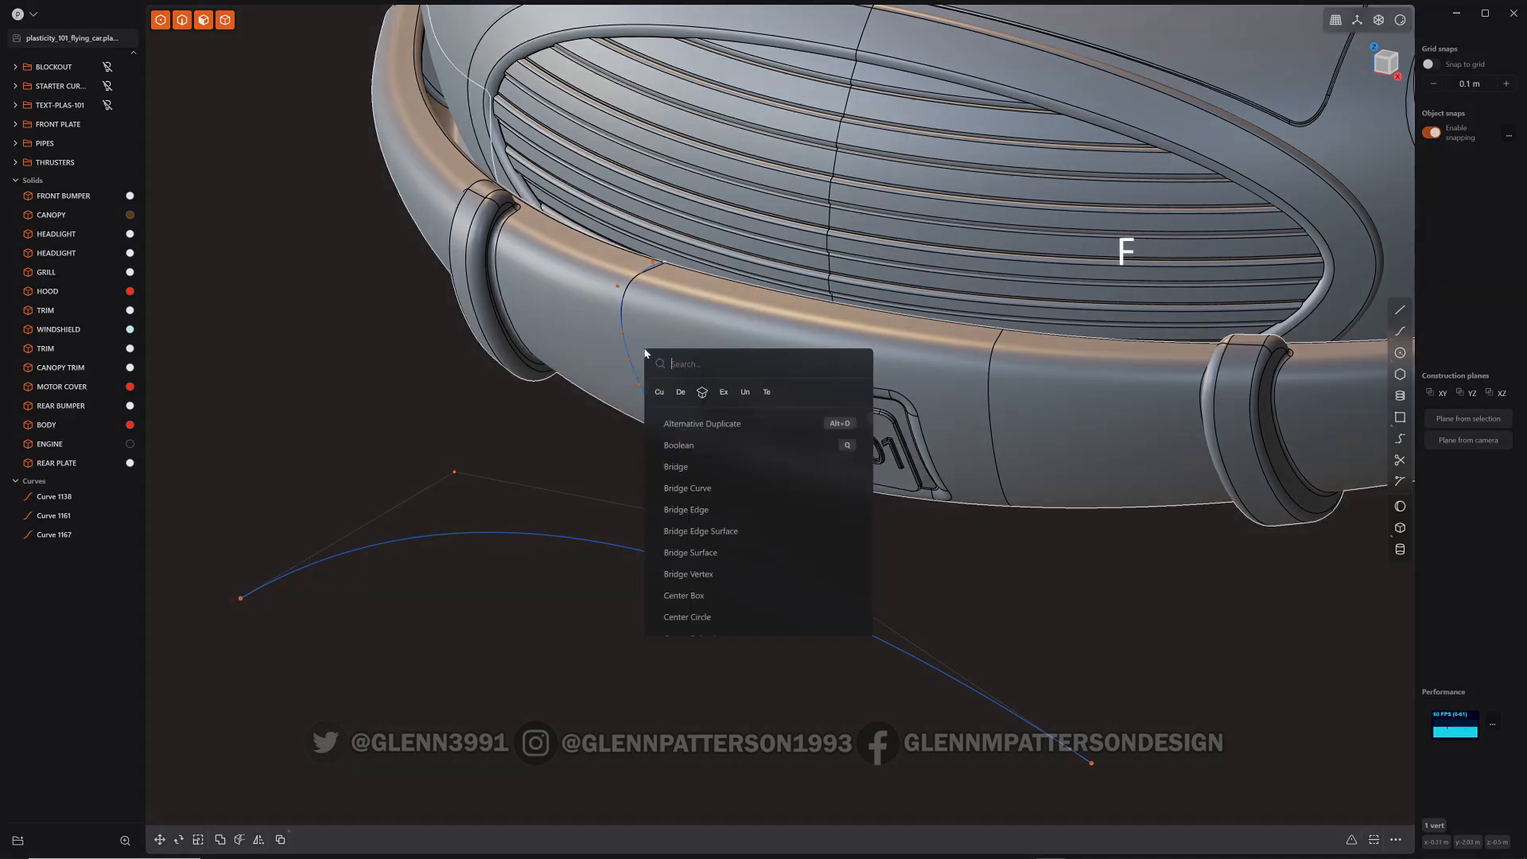
# - Shorten Curve 1167 by -0.39 m with Extend Curve, then cancel a pipe preview
pyautogui.write('EXT')
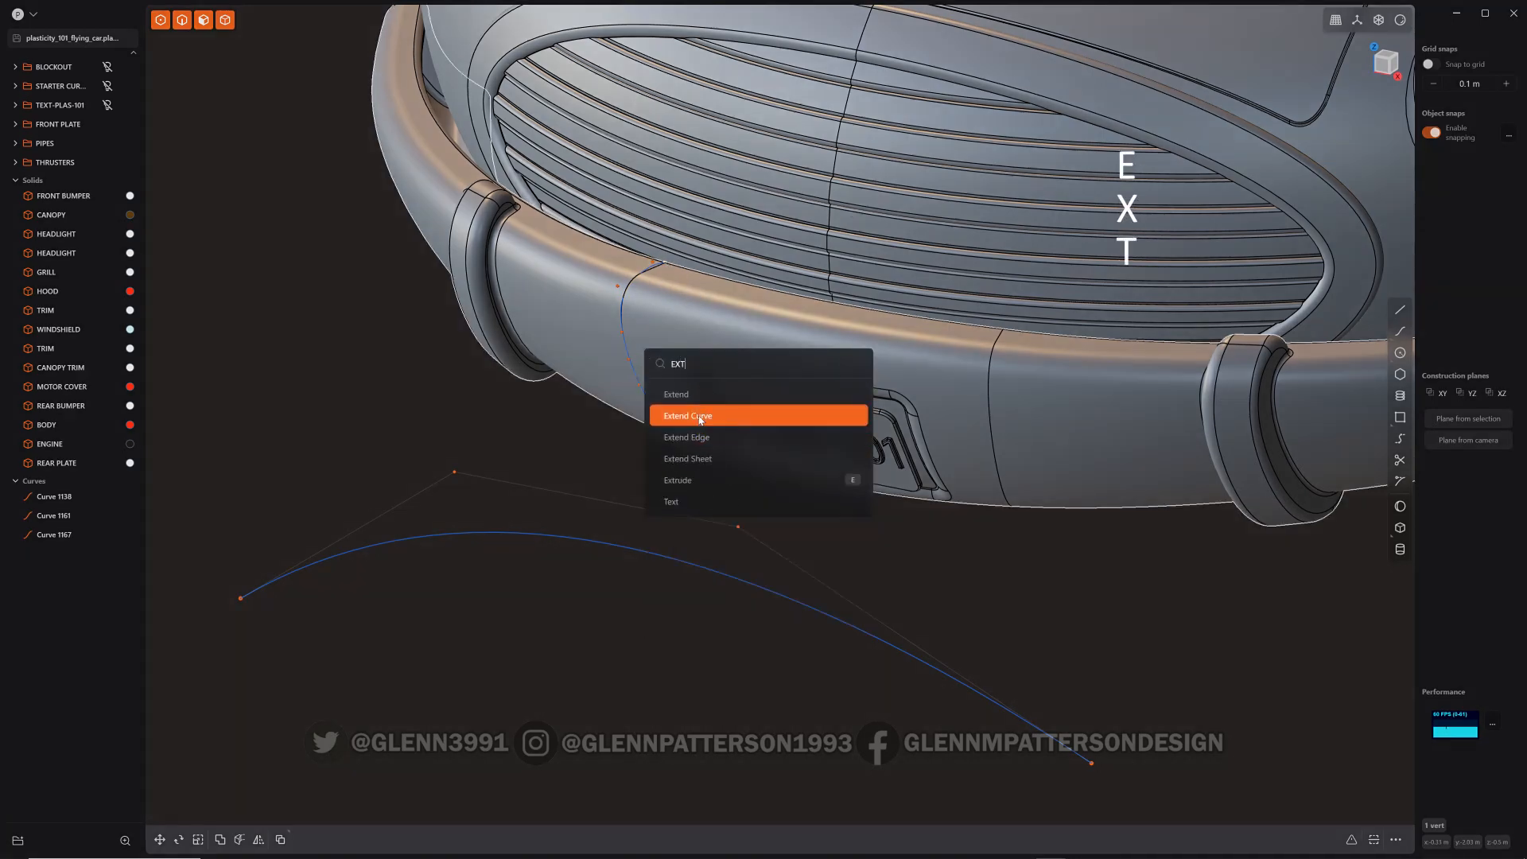
pyautogui.click(687, 415)
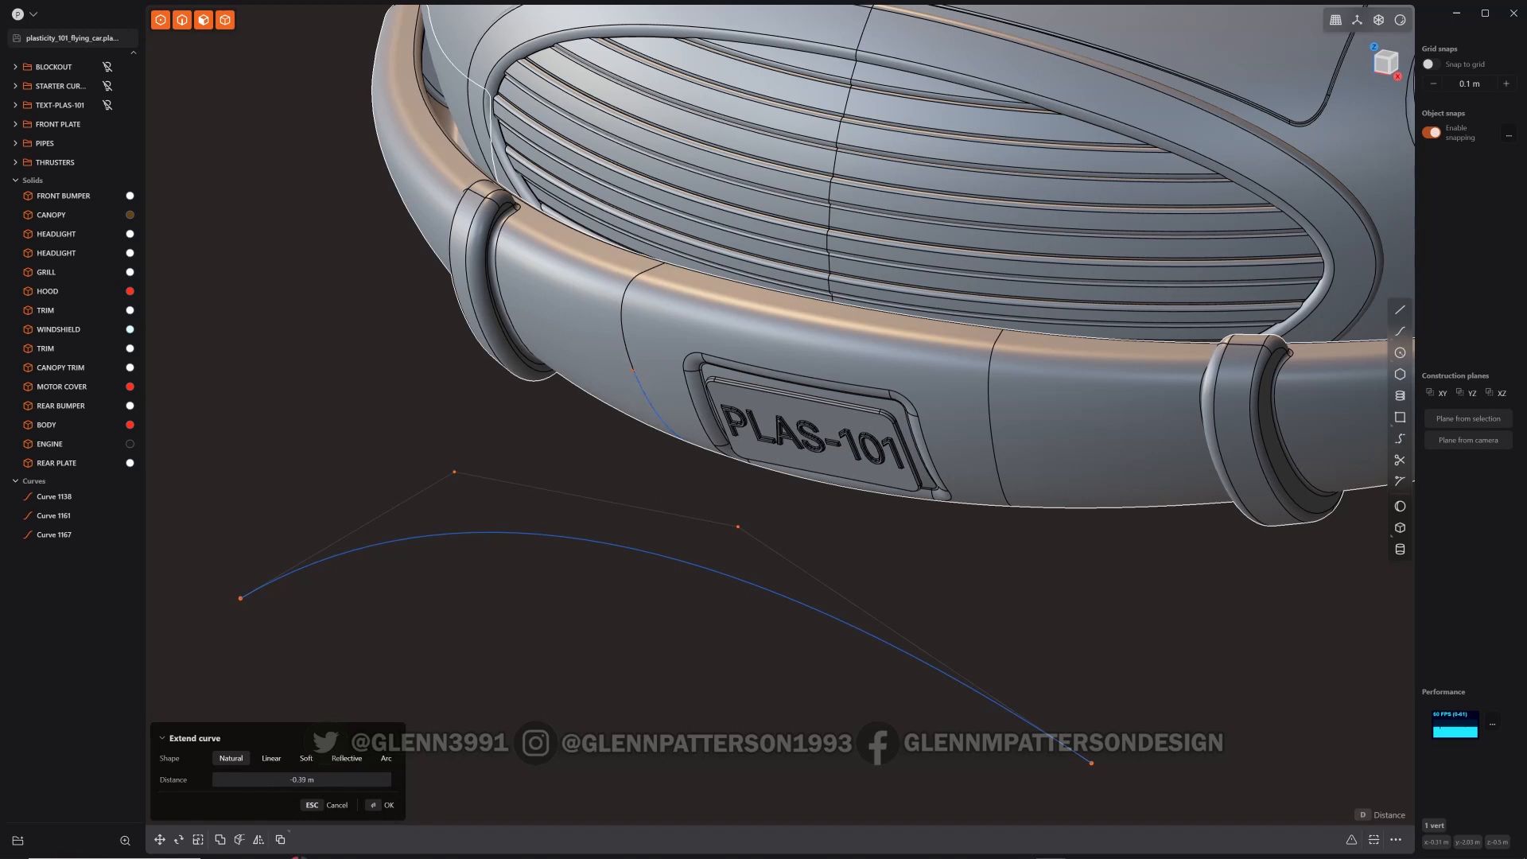
pyautogui.click(386, 805)
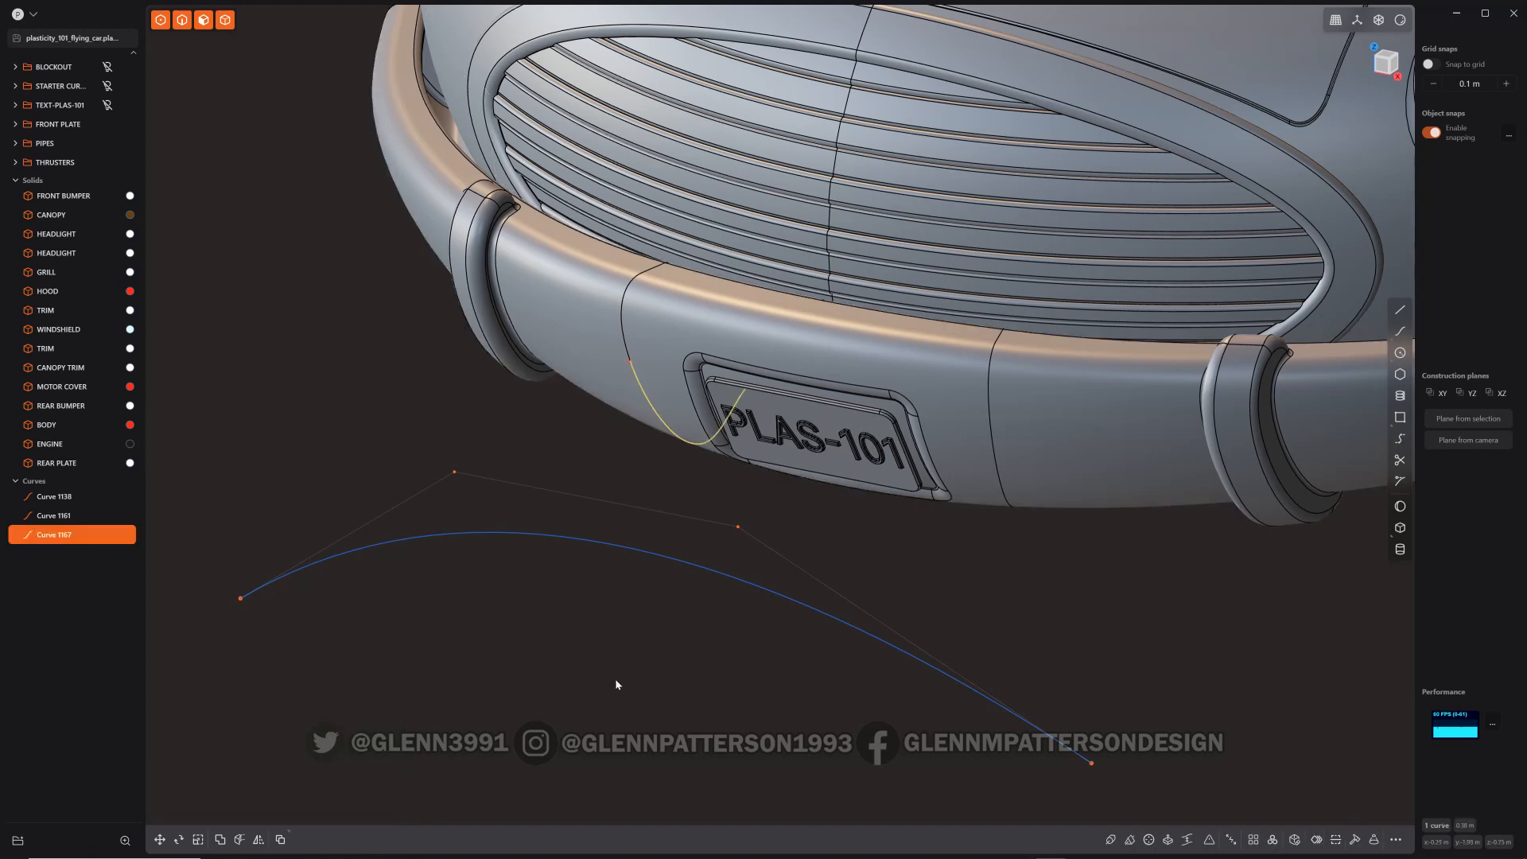
pyautogui.moveTo(558, 719)
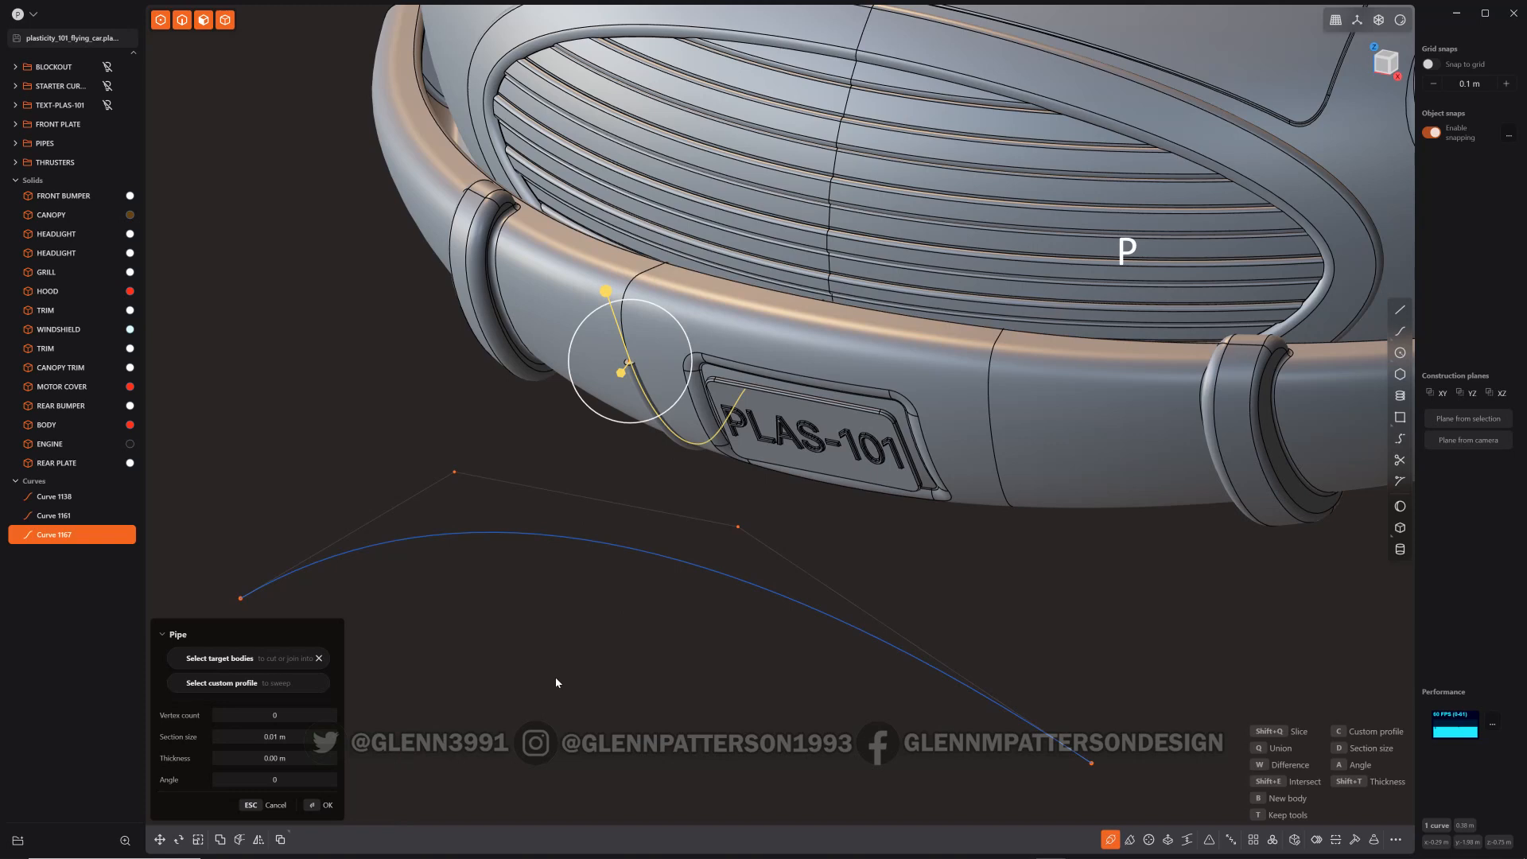
pyautogui.press('Escape')
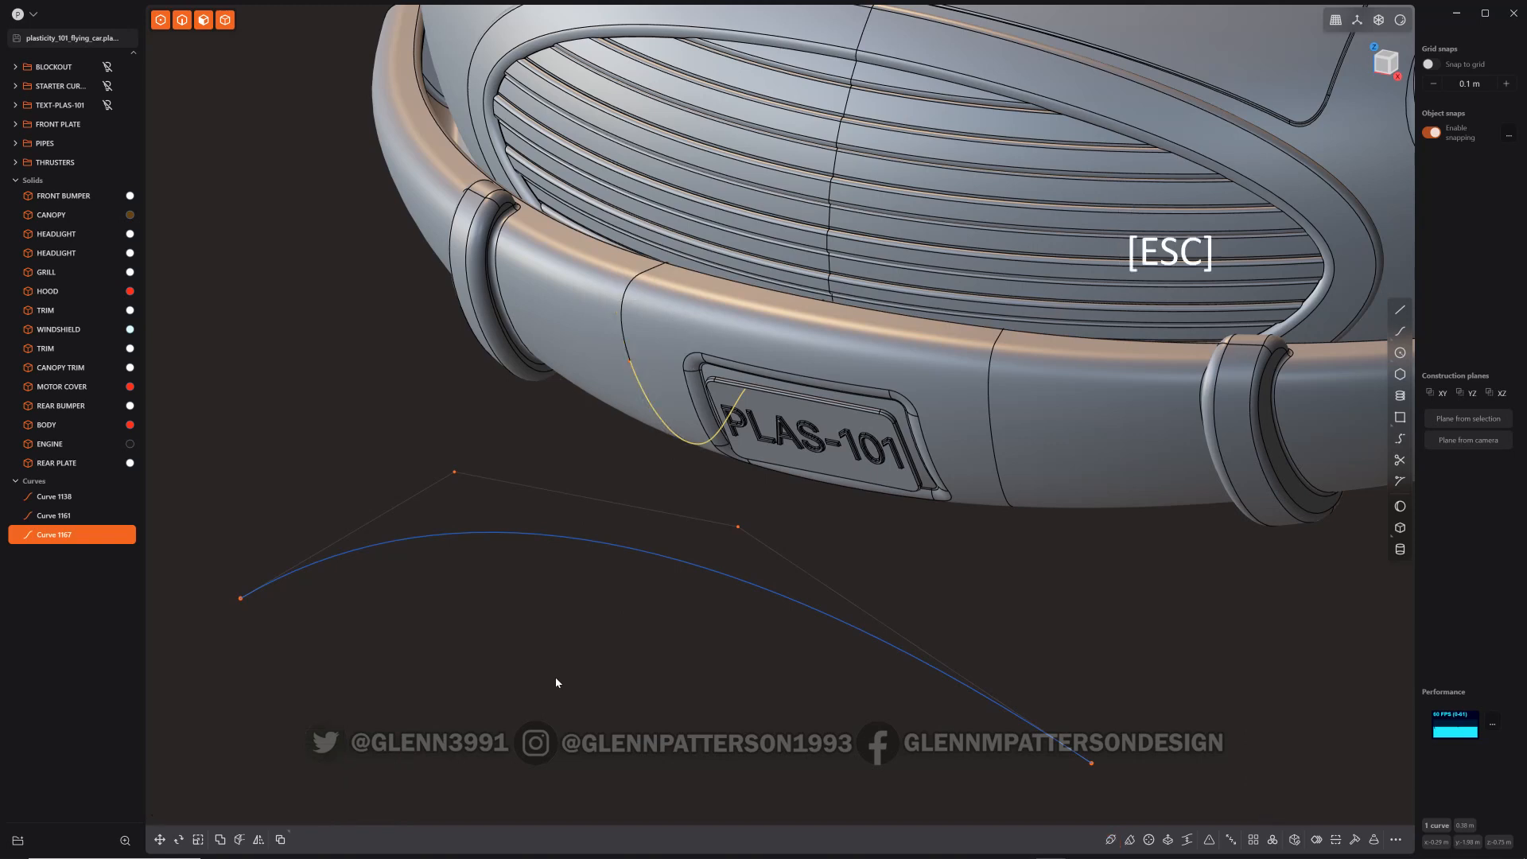